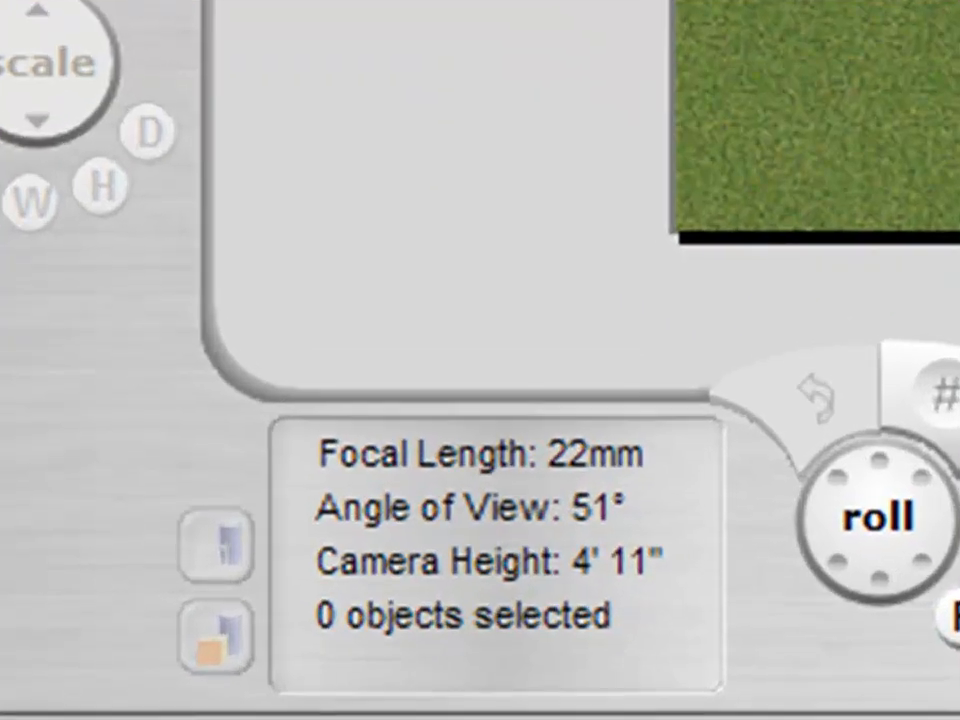
- Browse the Props library into the Architectural category and show the Bedroom props
{"action": "double_click", "coordinate": [482, 456]}
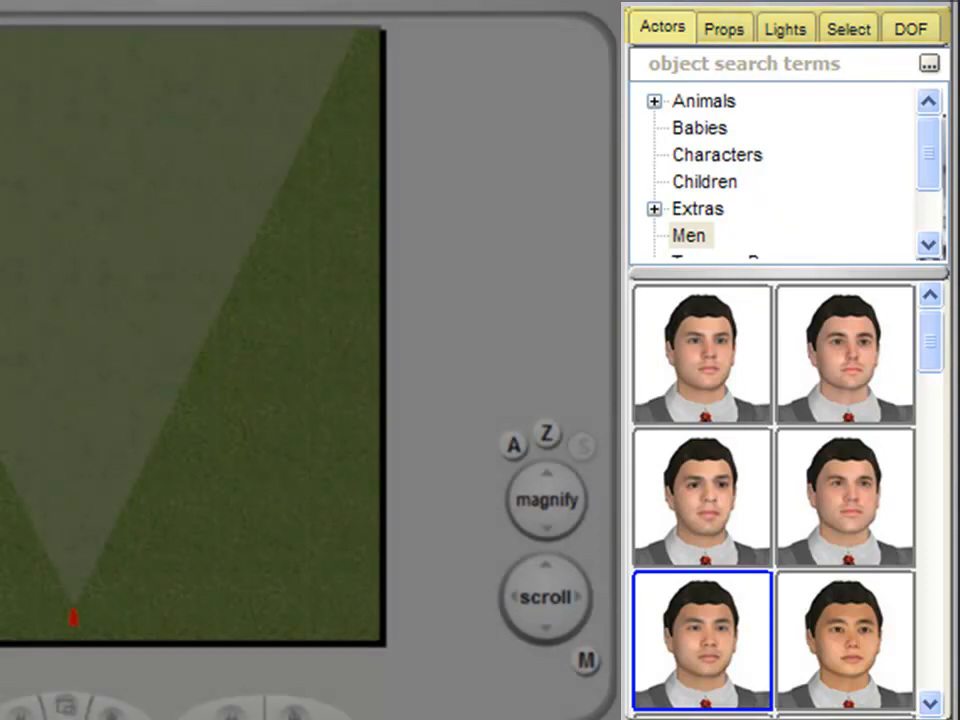
{"action": "left_click", "coordinate": [726, 28]}
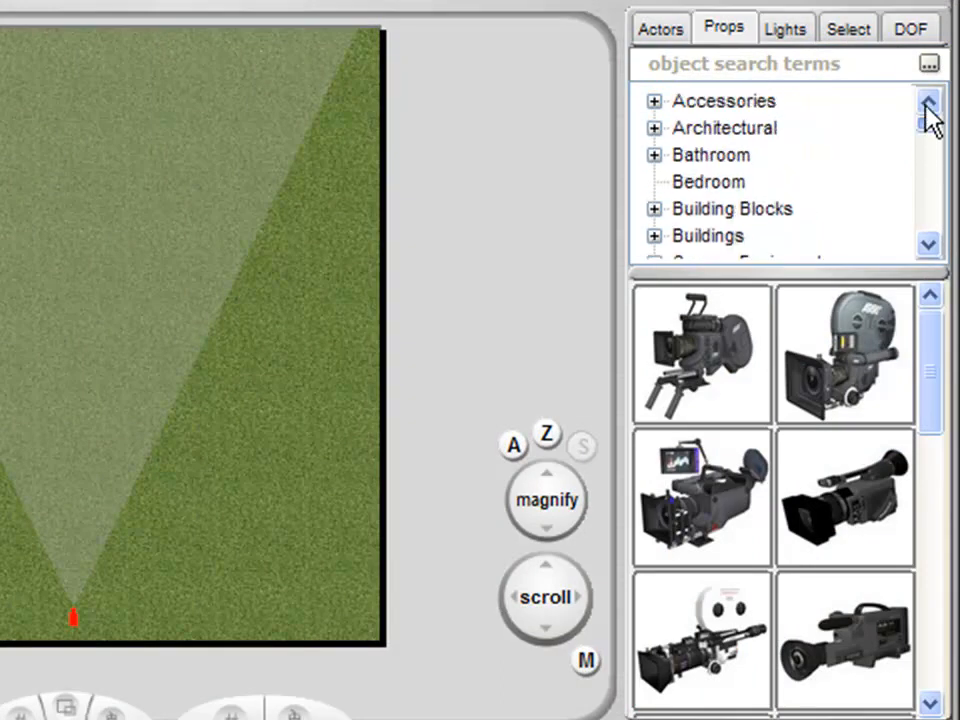
{"action": "left_click", "coordinate": [654, 128]}
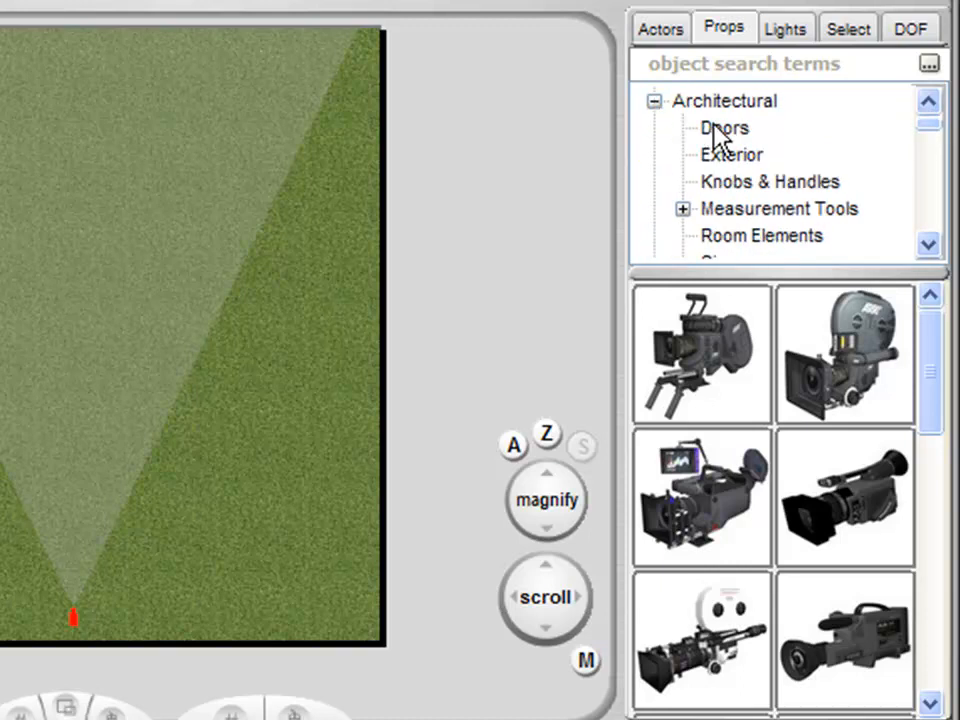
{"action": "left_click", "coordinate": [732, 154]}
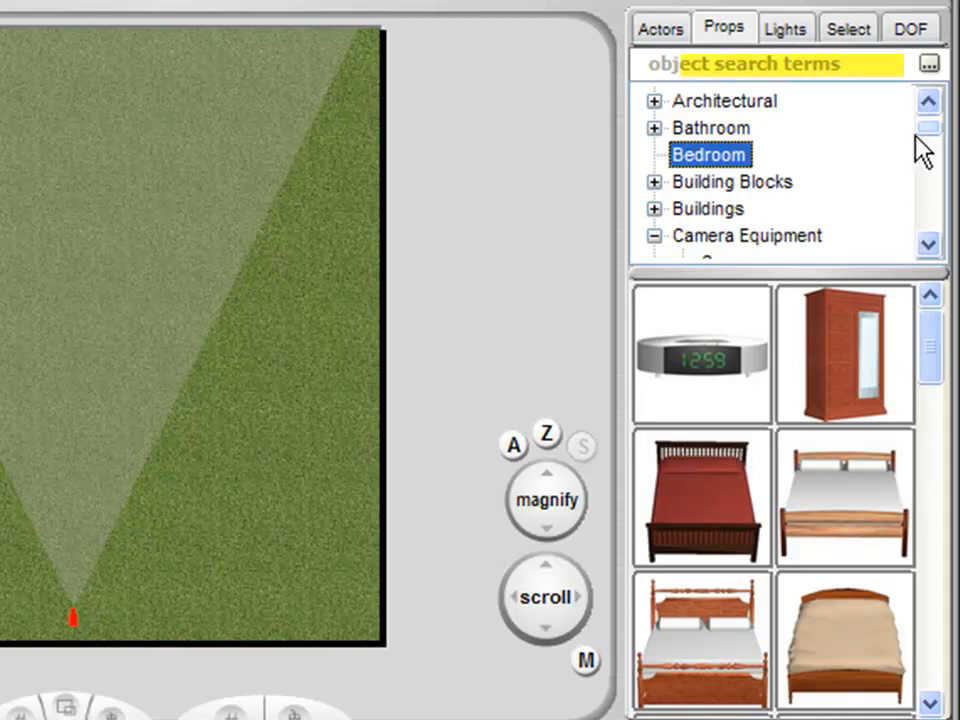
- Return to the Actors library and search for 'man bike'
{"action": "left_click", "coordinate": [660, 28]}
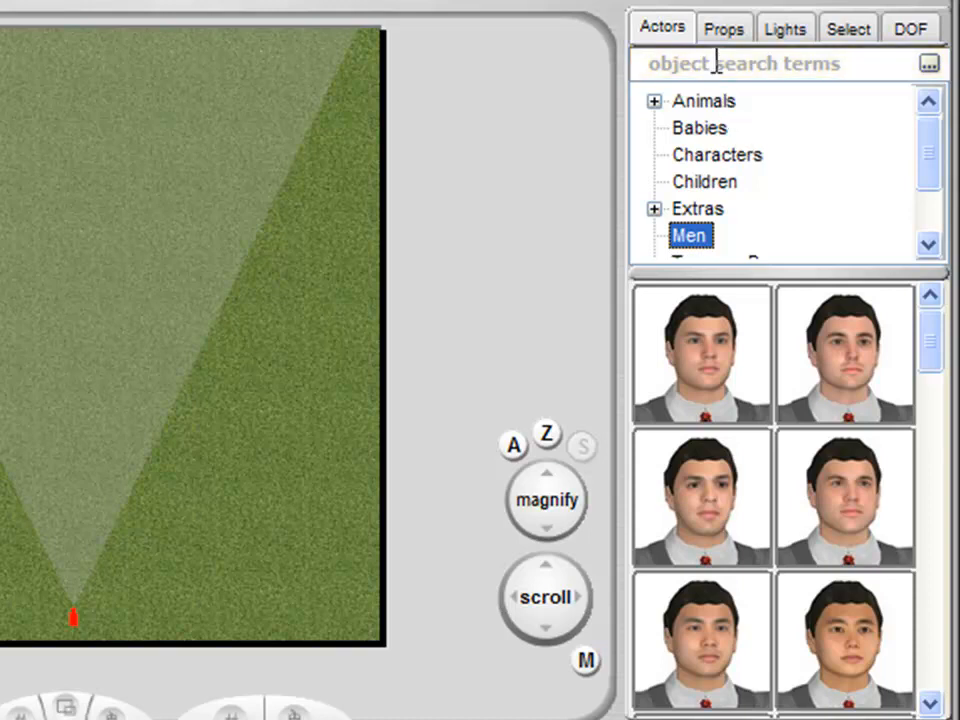
{"action": "type", "text": "m"}
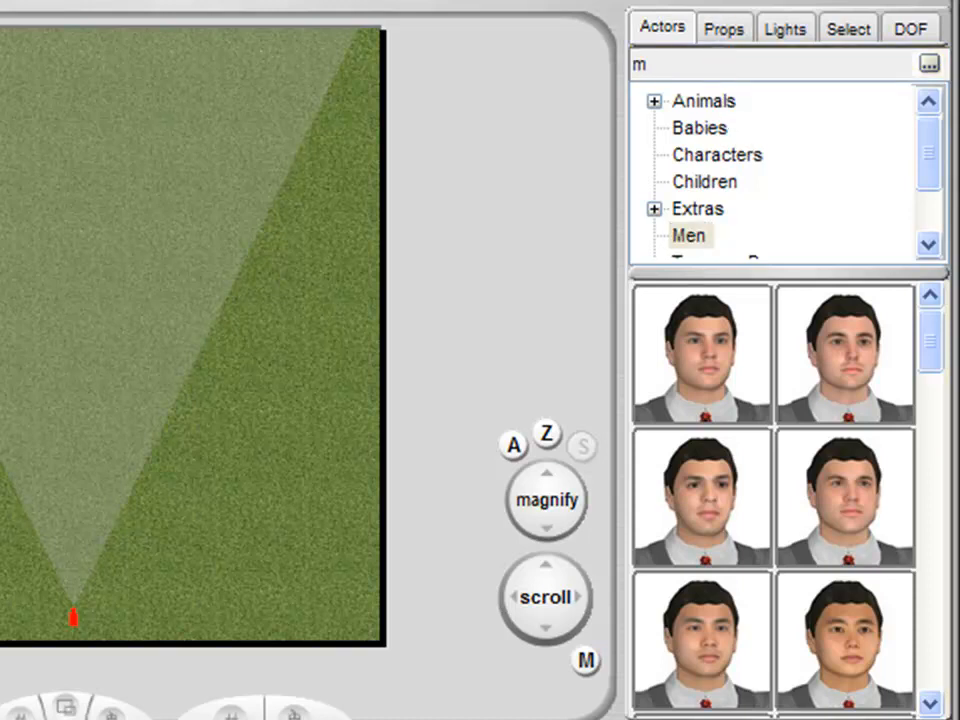
{"action": "type", "text": "an bike"}
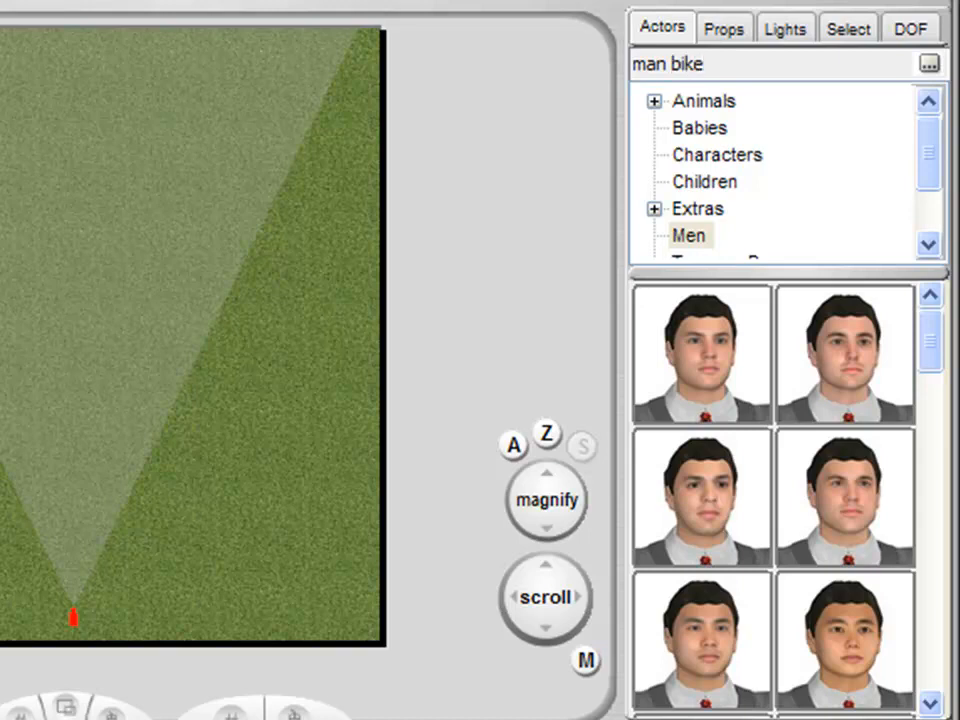